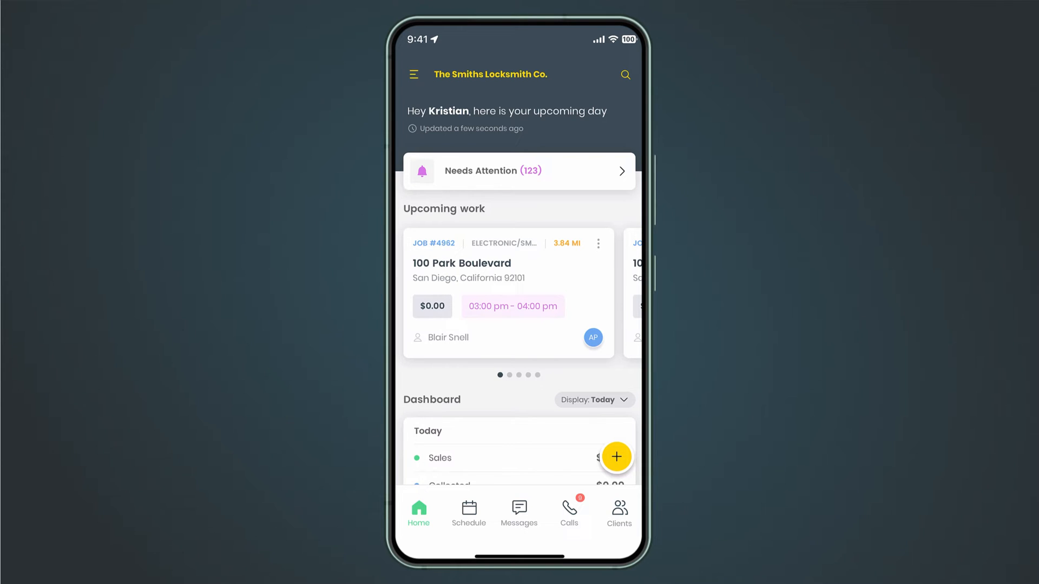
Step: Log time on job #4962 in the mobile app by starting and stopping its timer
click(464, 291)
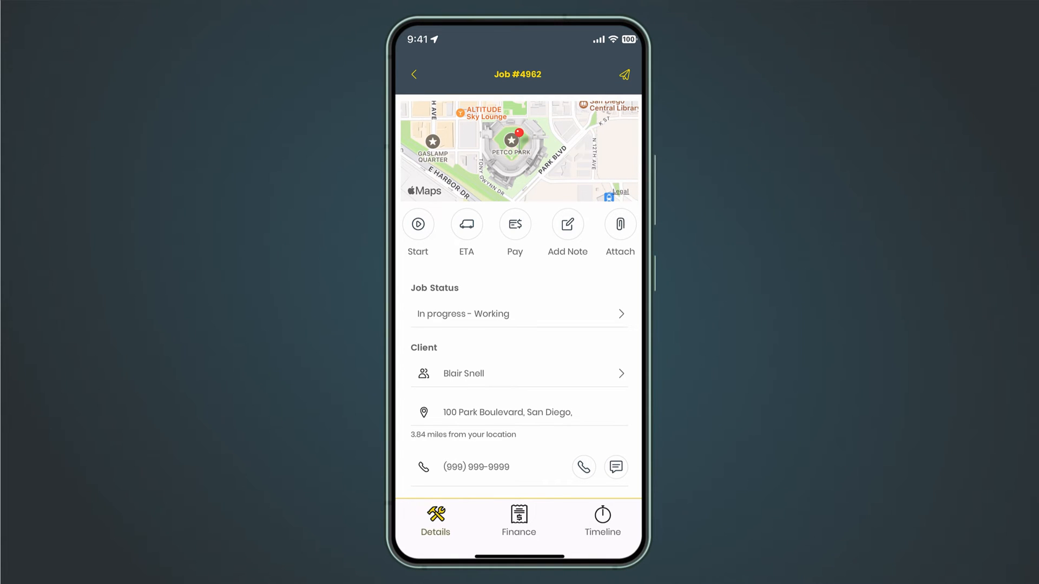
click(418, 224)
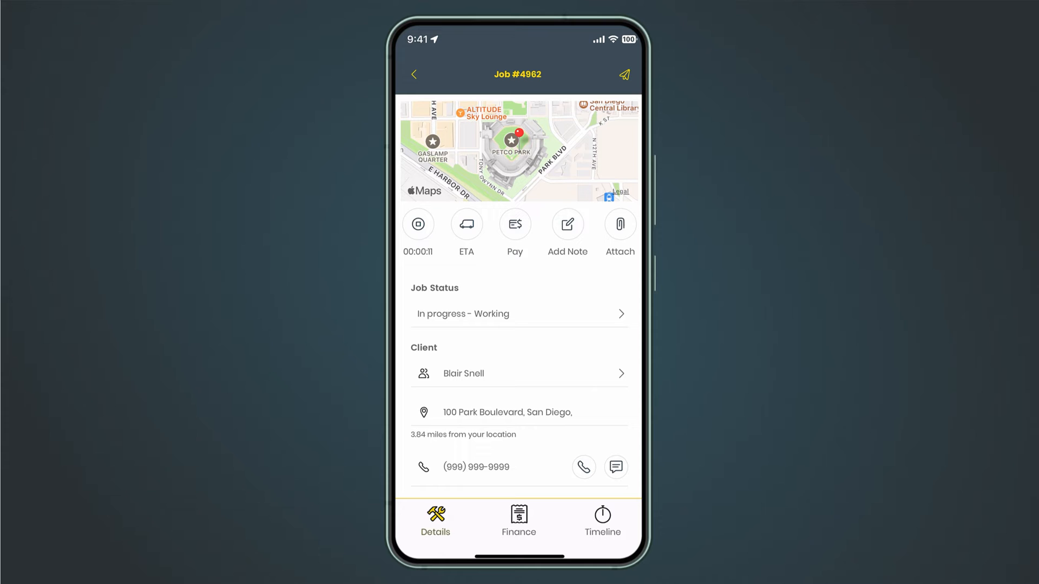
click(417, 224)
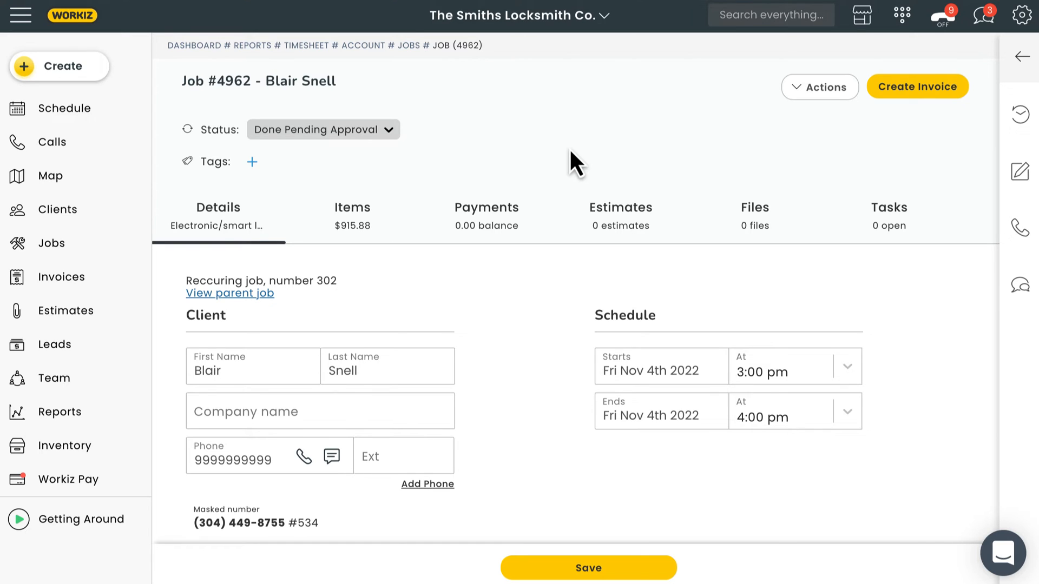
Step: Show job #4962's Items list and the one-hour Time Tracking entry on Nov 04 2022
click(353, 212)
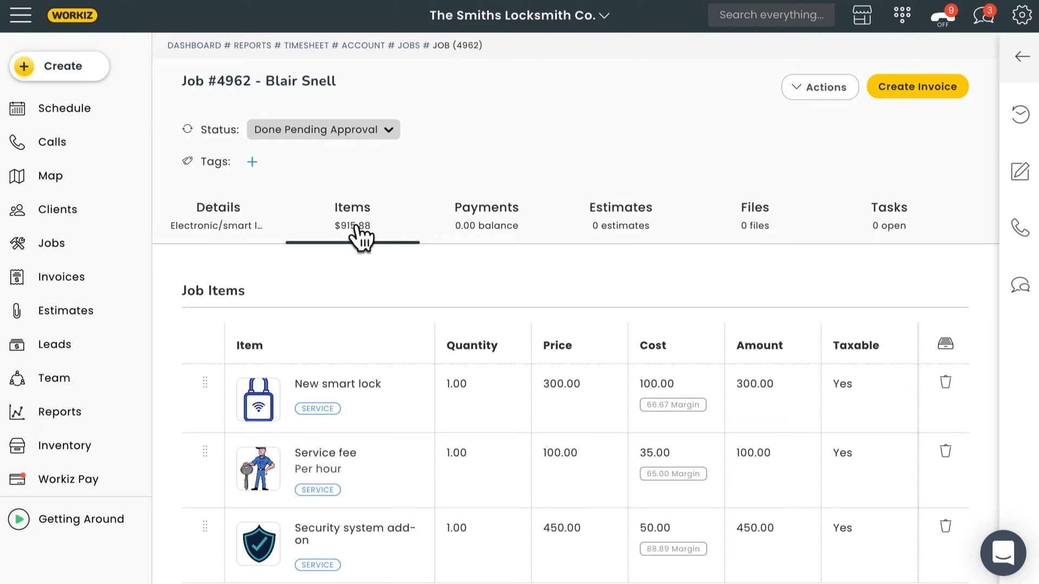
scroll(down, 3)
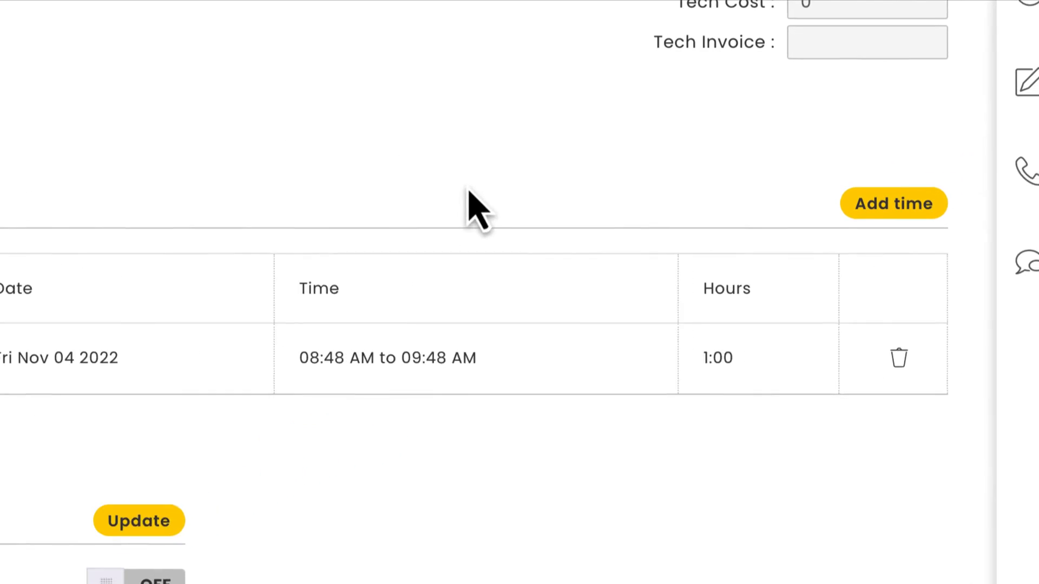
click(893, 203)
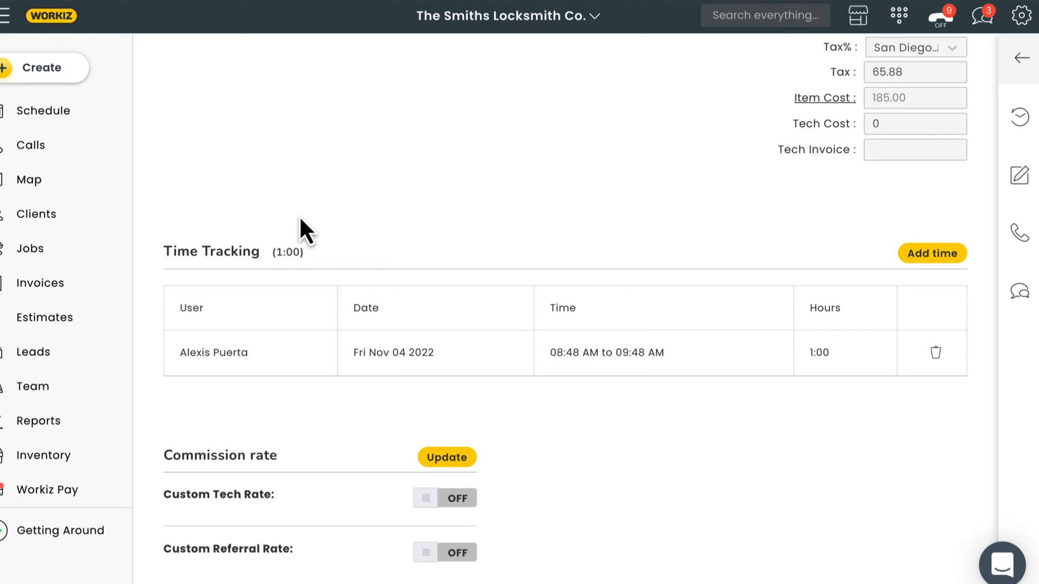
Step: Clock in for the shift from the web profile menu's Clock In/Out dialog
click(1020, 17)
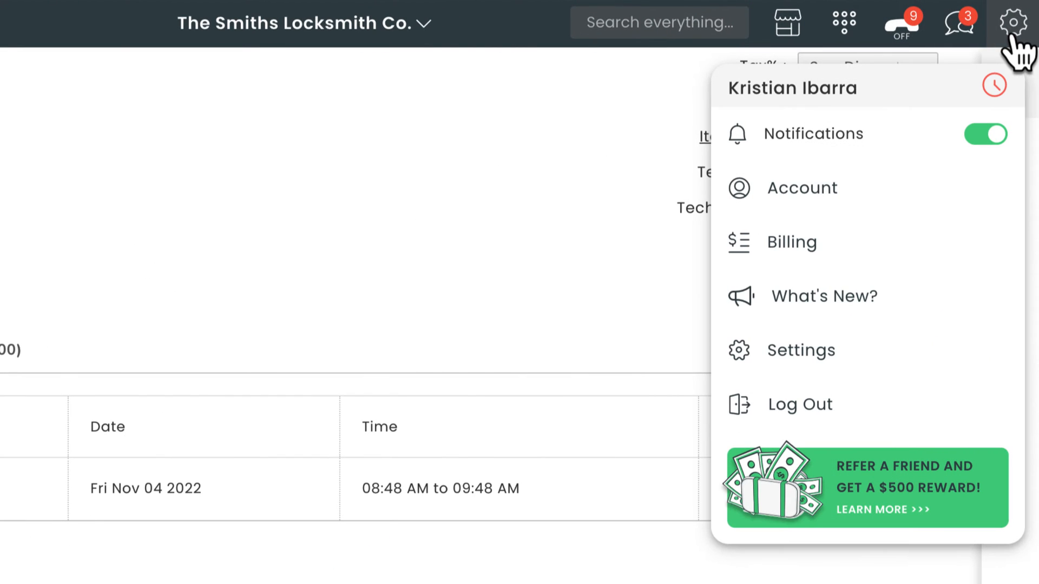
click(993, 85)
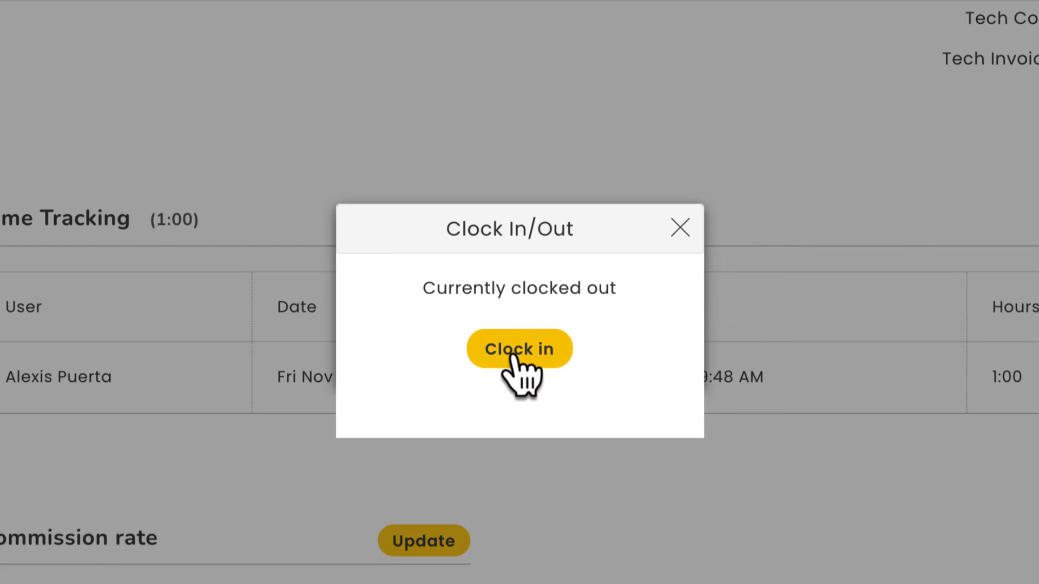
click(519, 349)
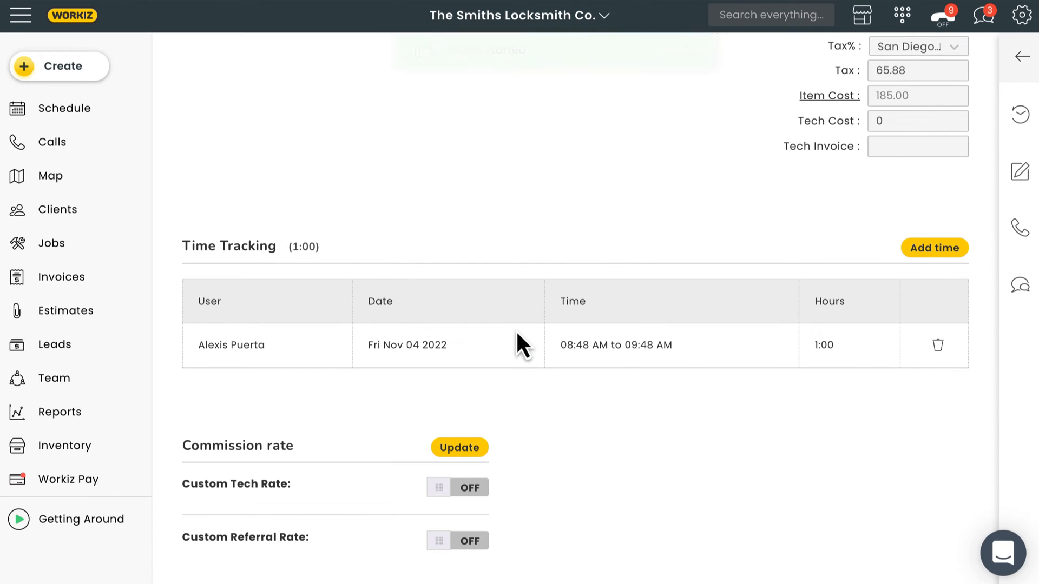
click(1022, 15)
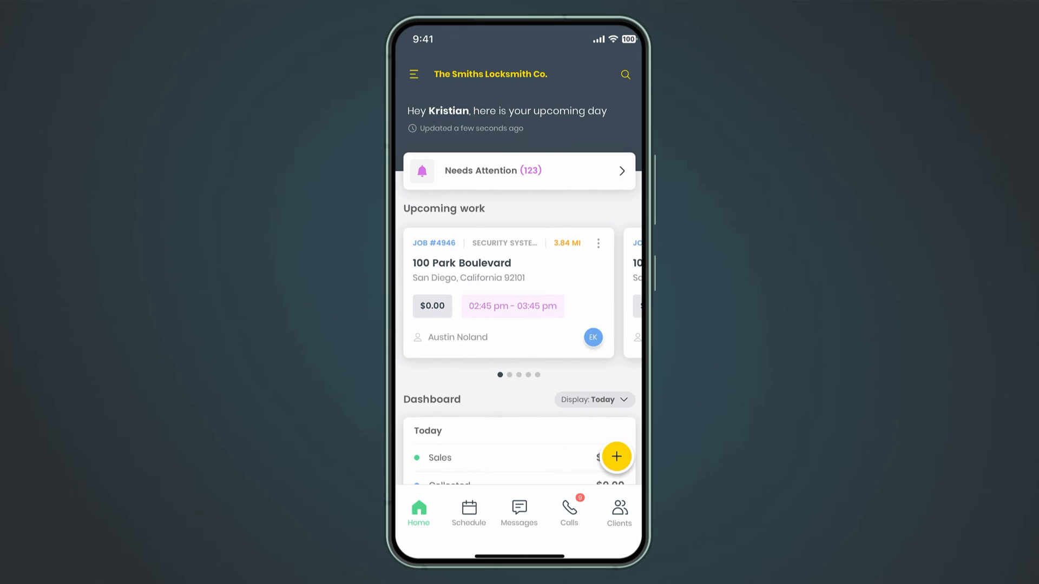
Step: View this week's Timesheet with logged shifts and total hours in the mobile app
click(413, 74)
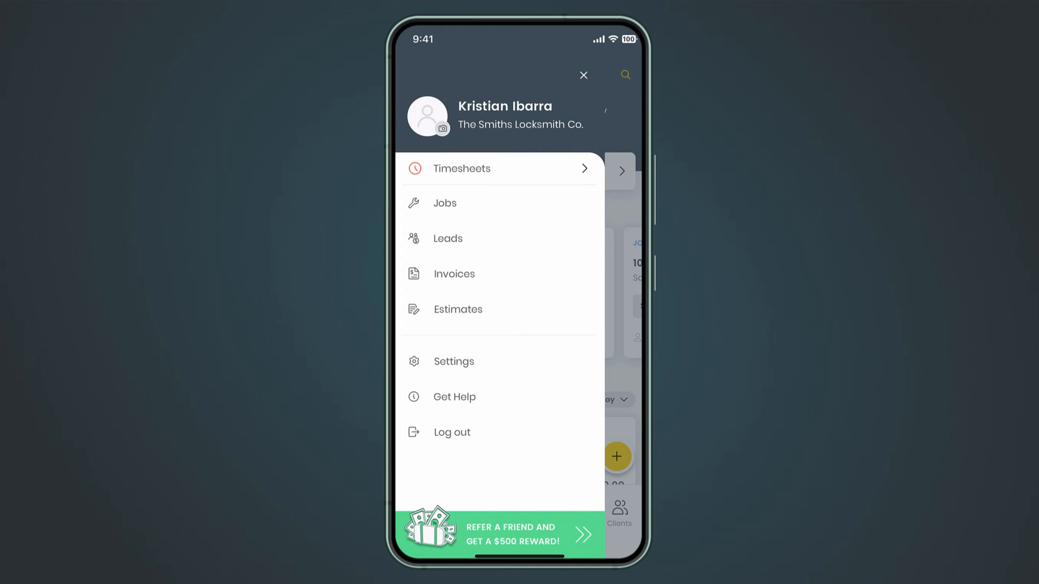
click(462, 169)
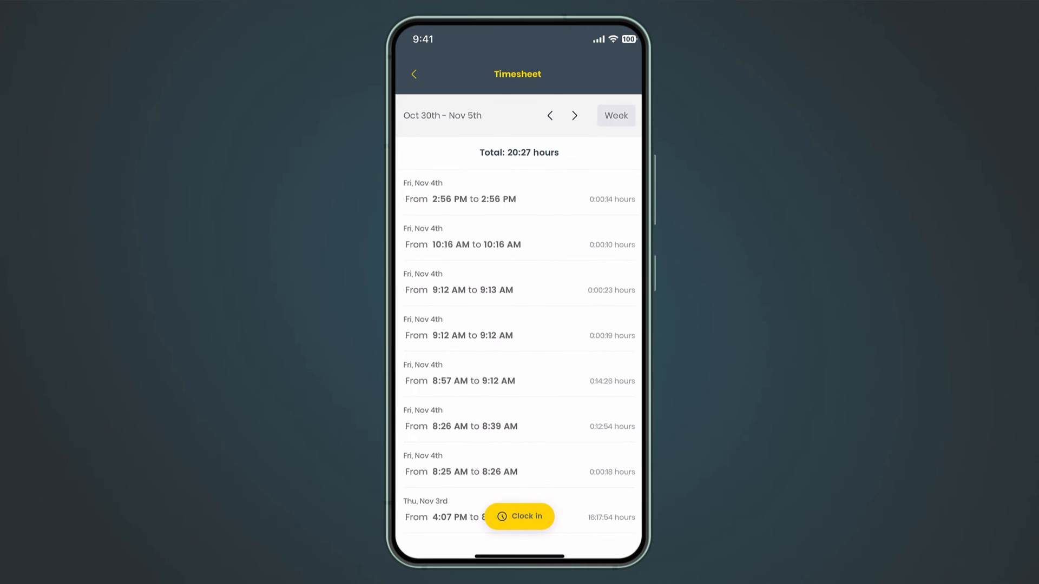
click(518, 516)
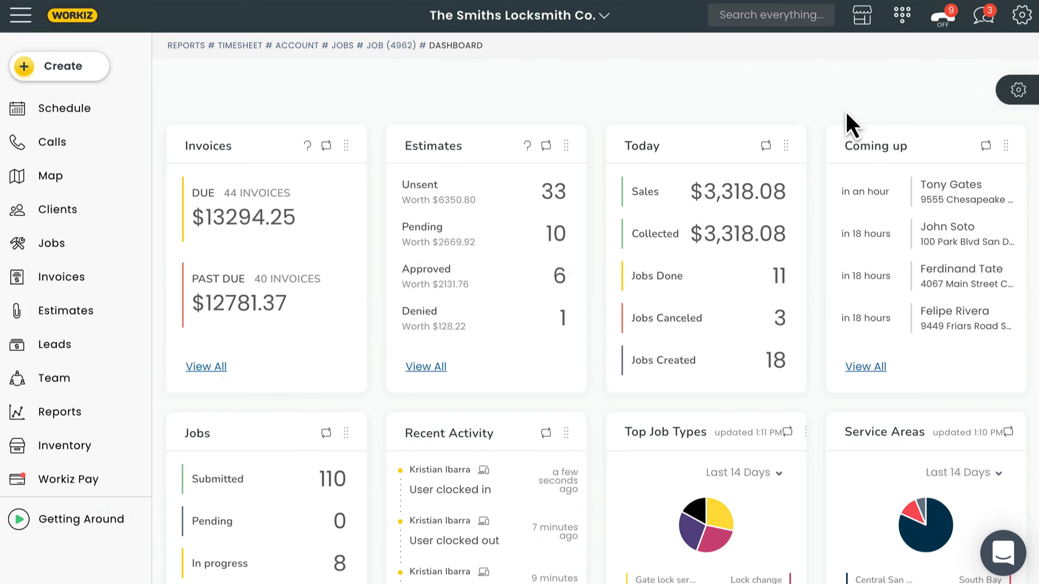
click(1022, 15)
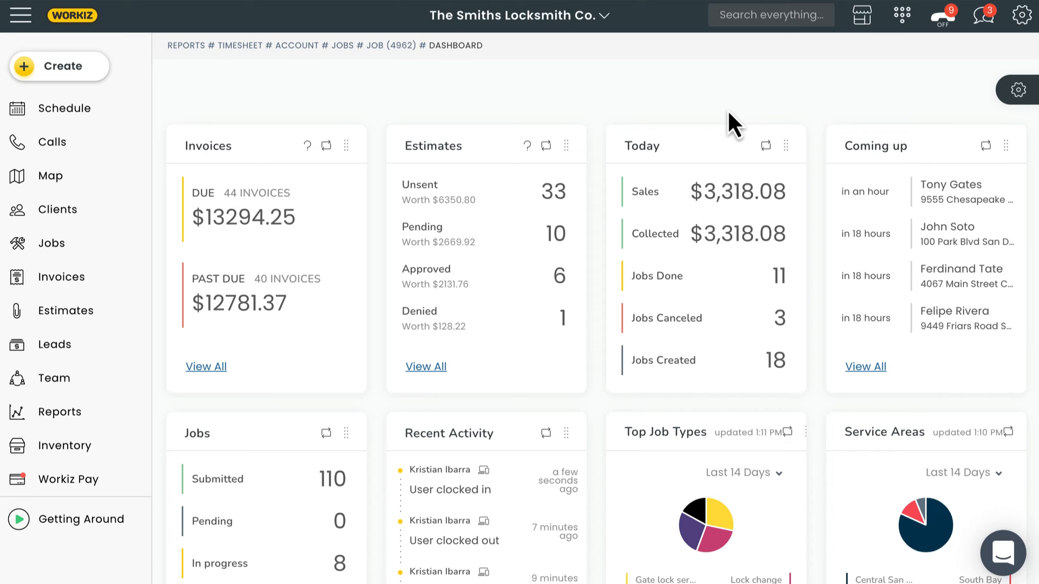
mouse_move(563, 205)
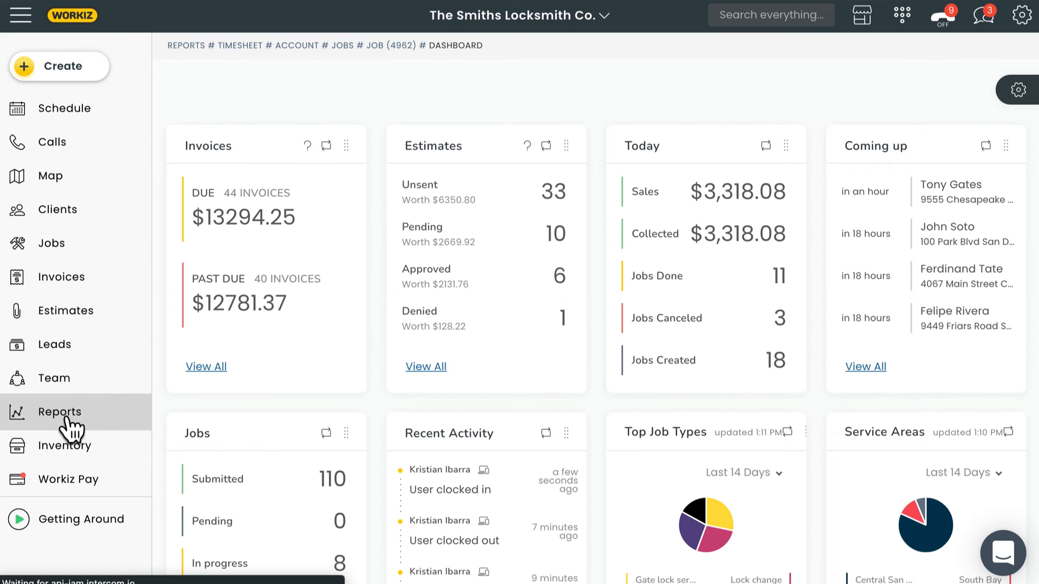
Step: View the Timesheets report from Reports, cancelling the Create Timesheet dialog
click(63, 411)
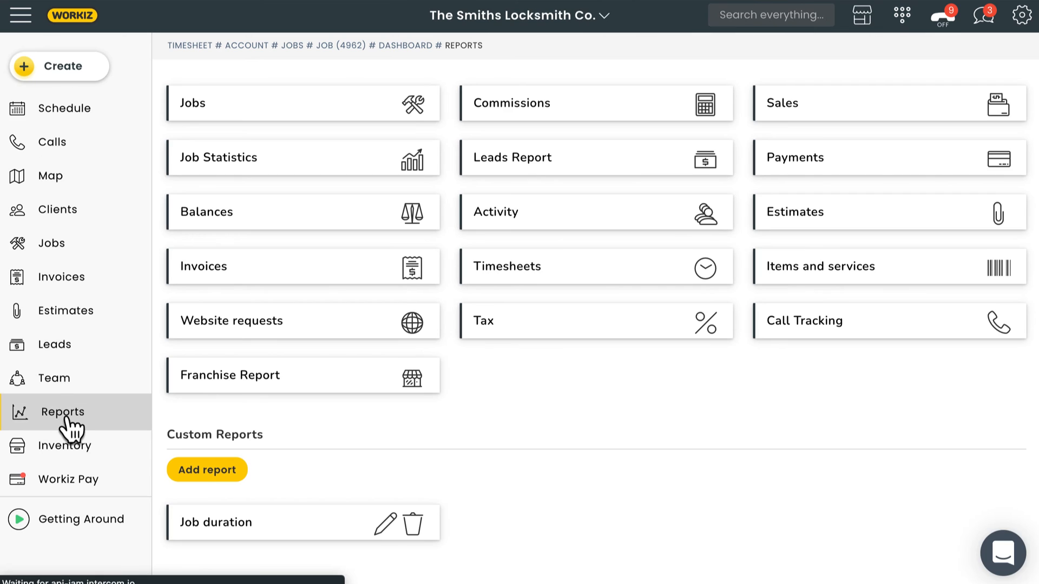
click(595, 266)
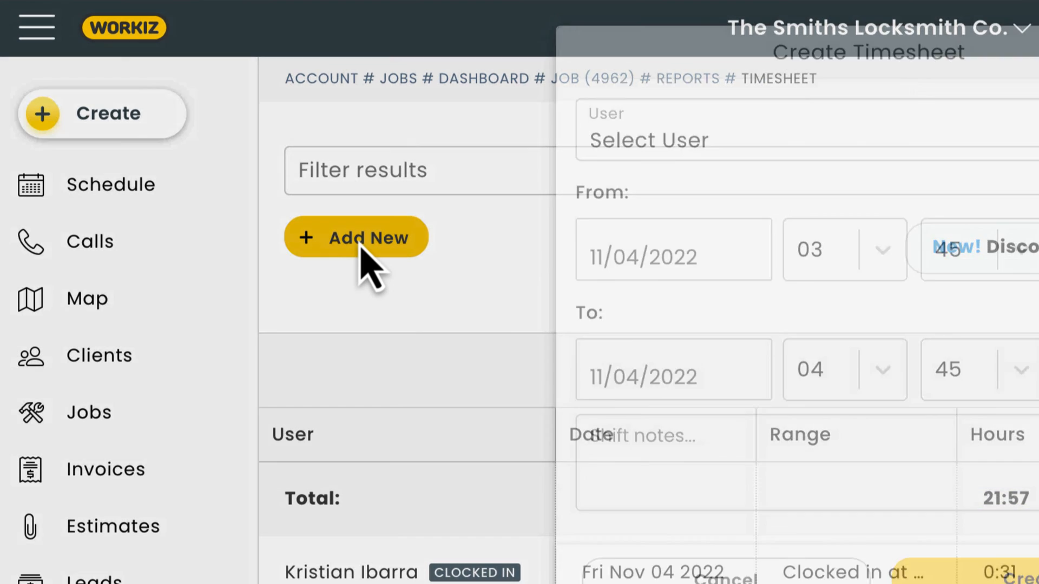
click(356, 236)
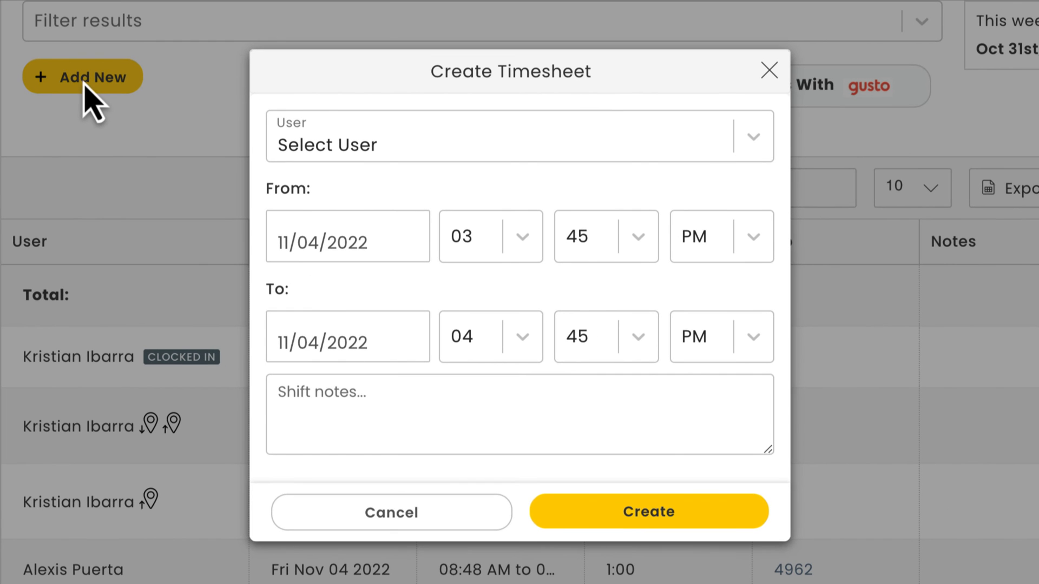
mouse_move(112, 139)
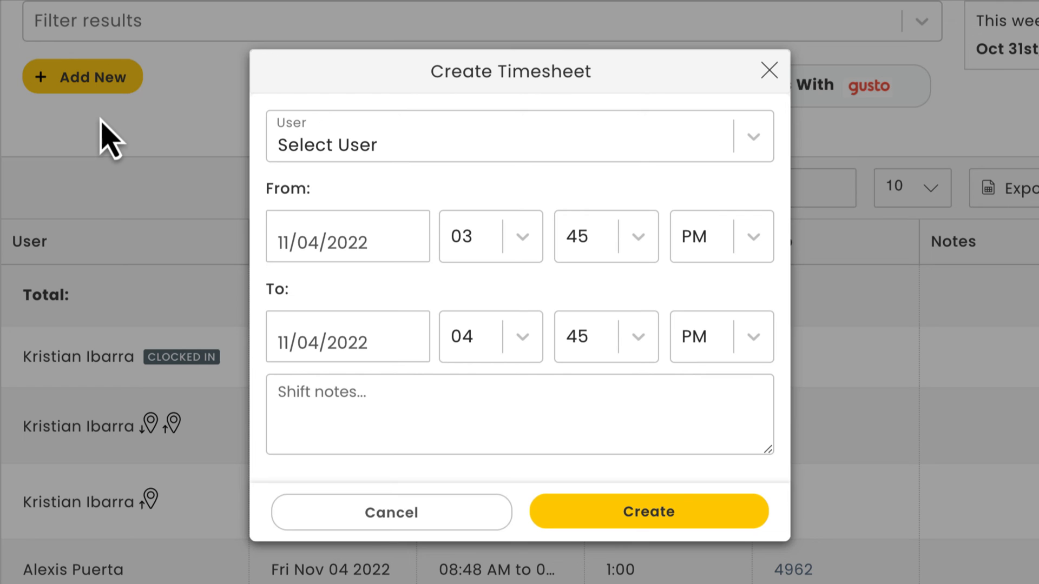
click(768, 71)
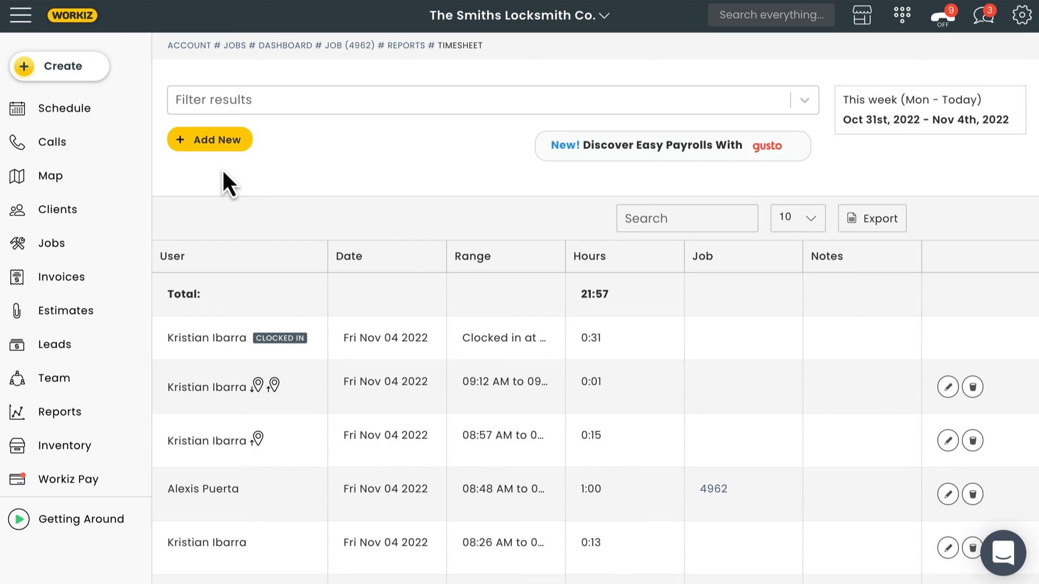
mouse_move(250, 121)
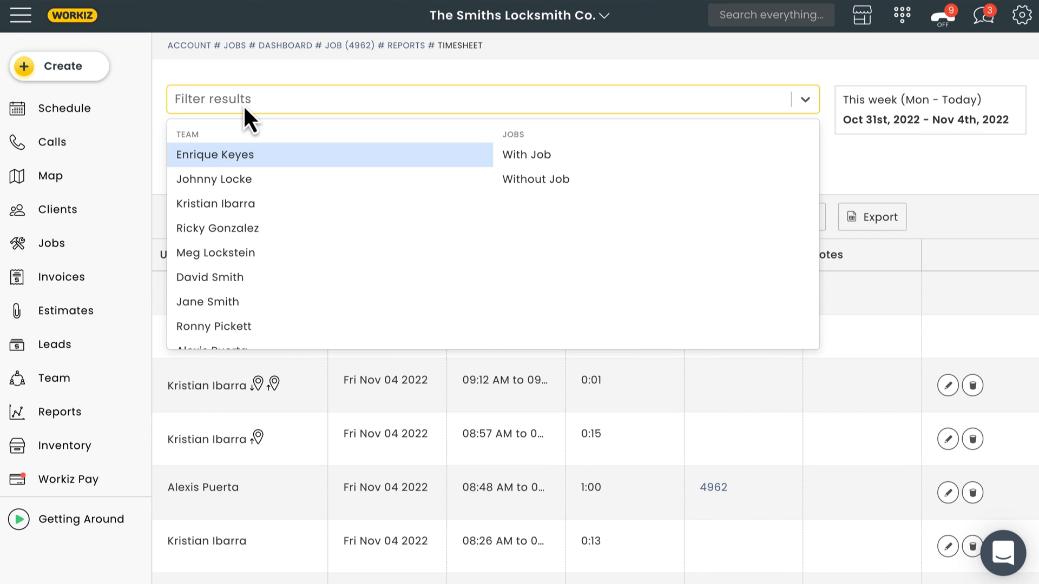
mouse_move(375, 107)
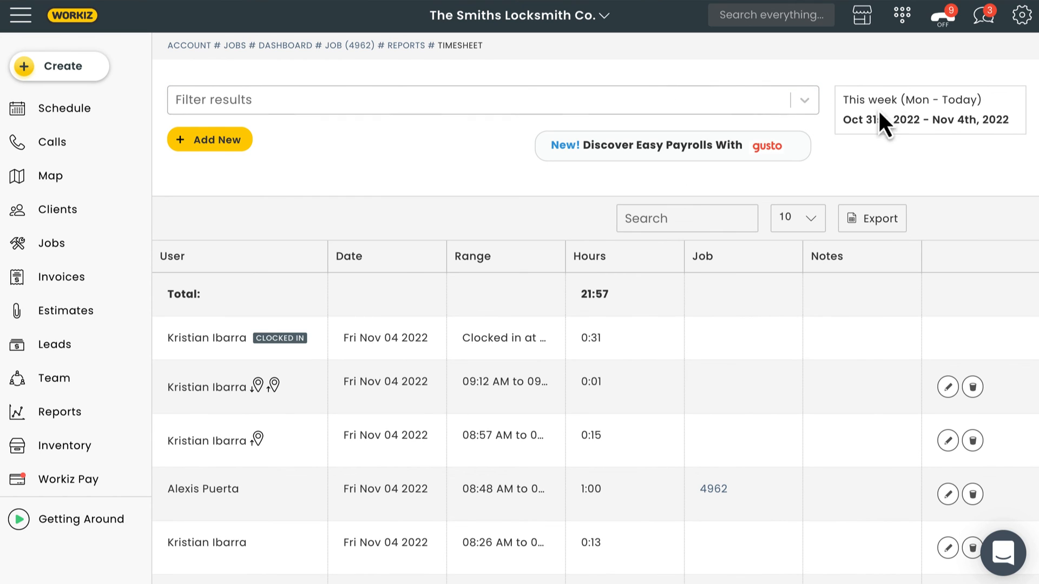
Step: Show the Timesheets report's date range choices from the 'This week (Mon - Today)' selector
click(927, 110)
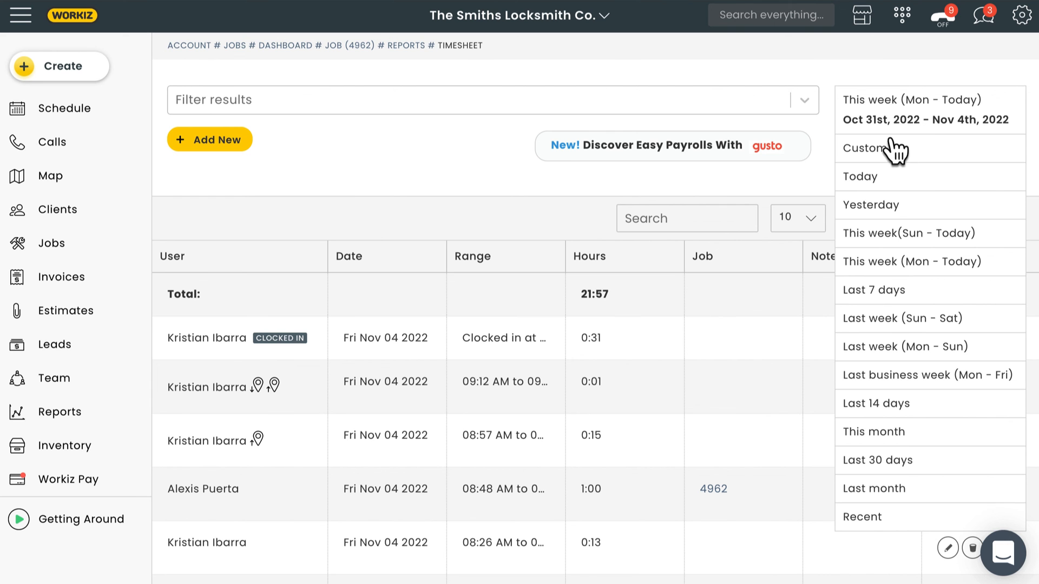